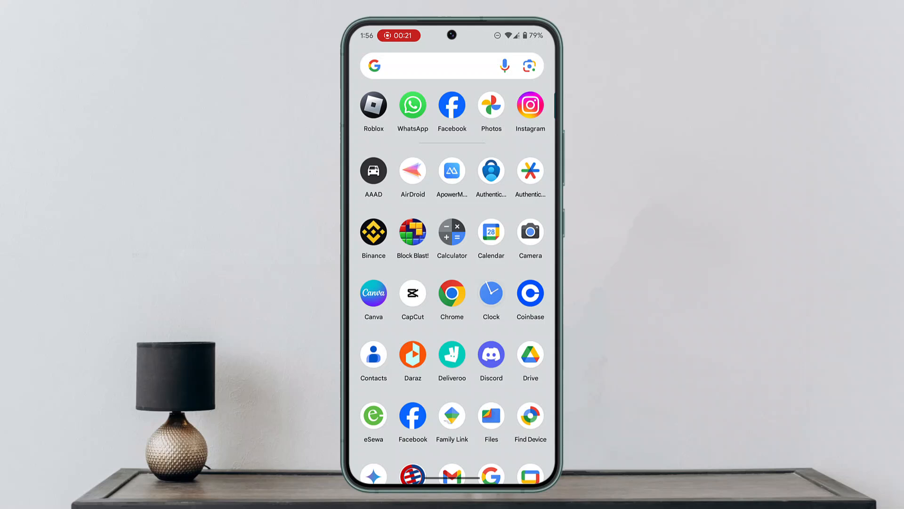
Scroll down the app drawer to reach Global Smart Plus and show its App info menu.
scroll(down, 3)
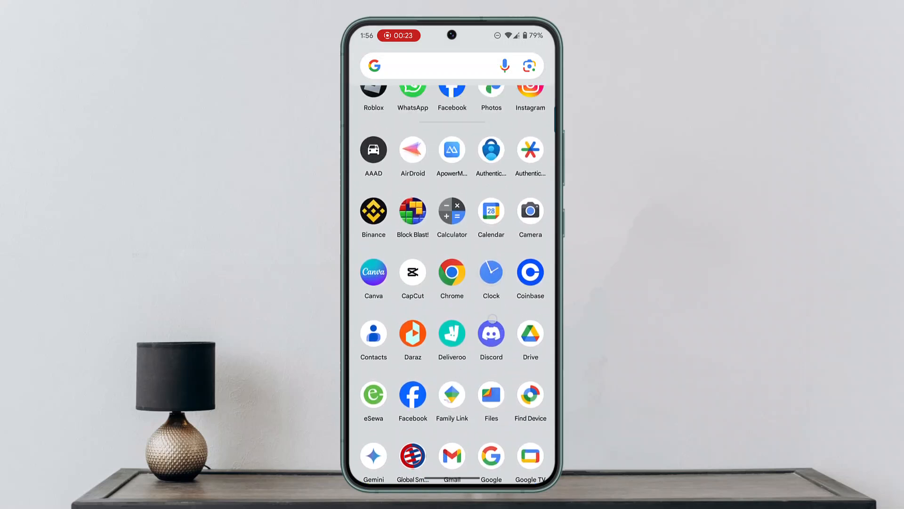
scroll(down, 3)
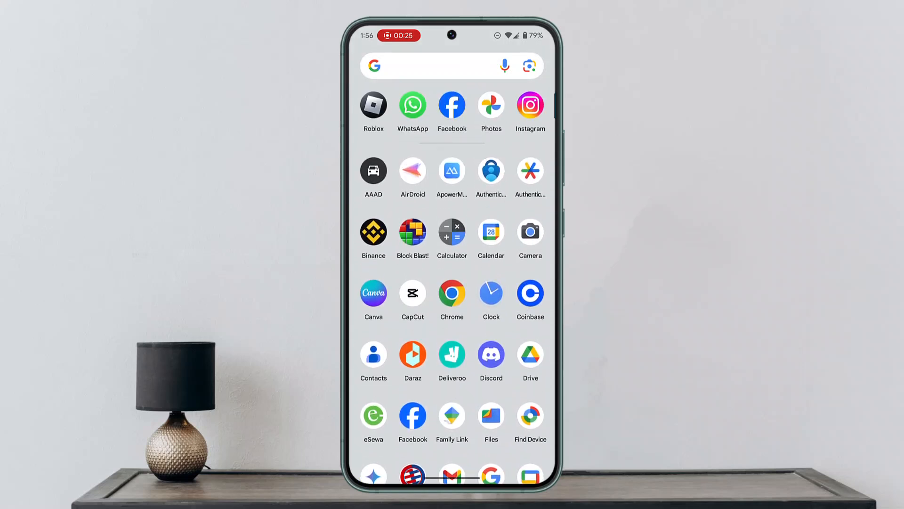
scroll(down, 3)
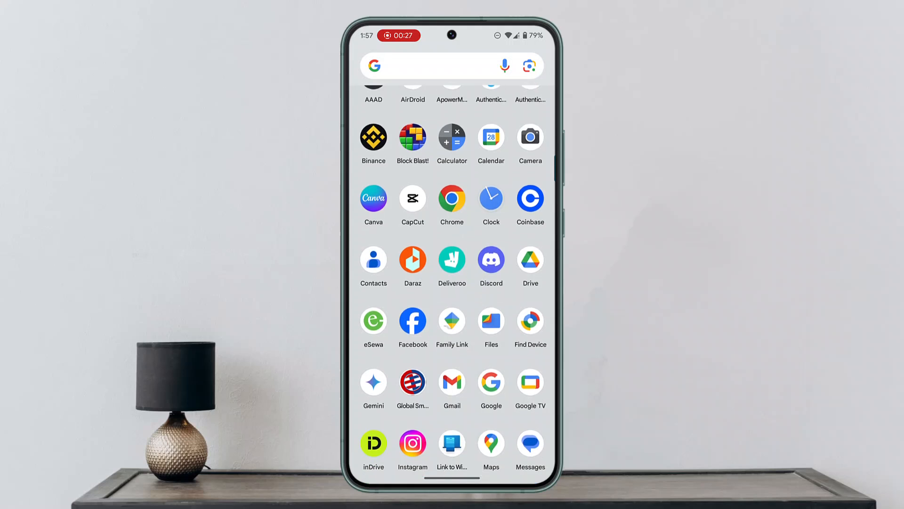
scroll(down, 3)
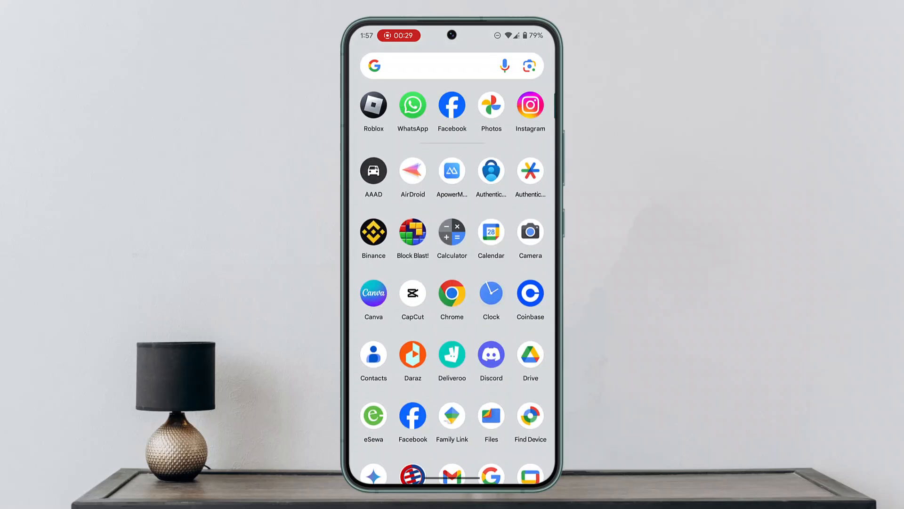
scroll(down, 3)
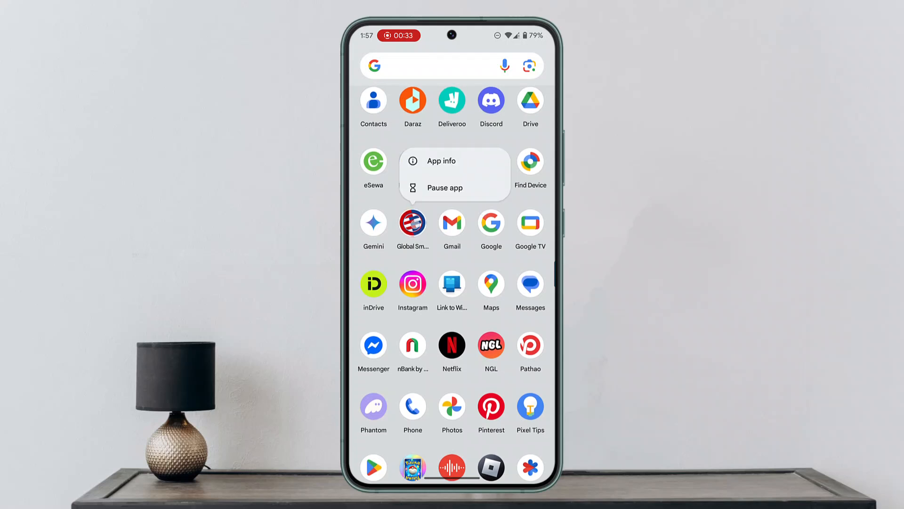
Choose App info from the Global Smart Plus shortcut menu.
click(440, 161)
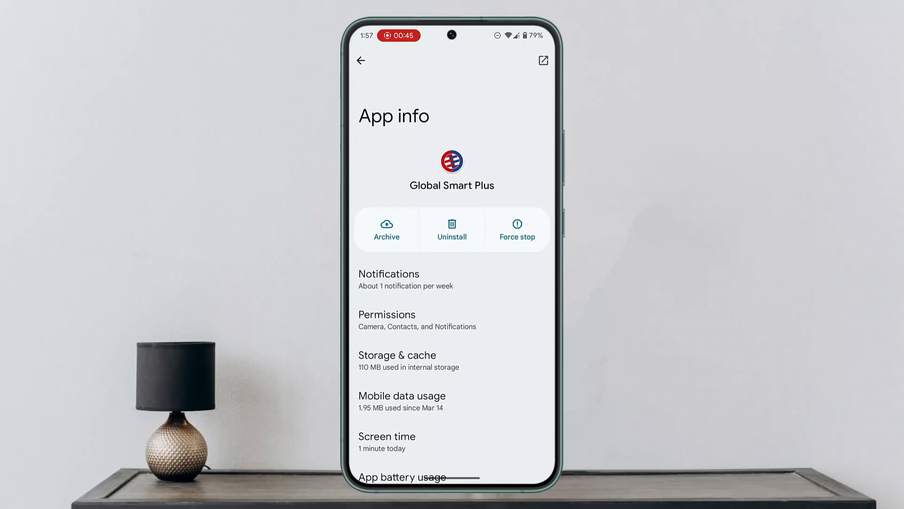
click(387, 314)
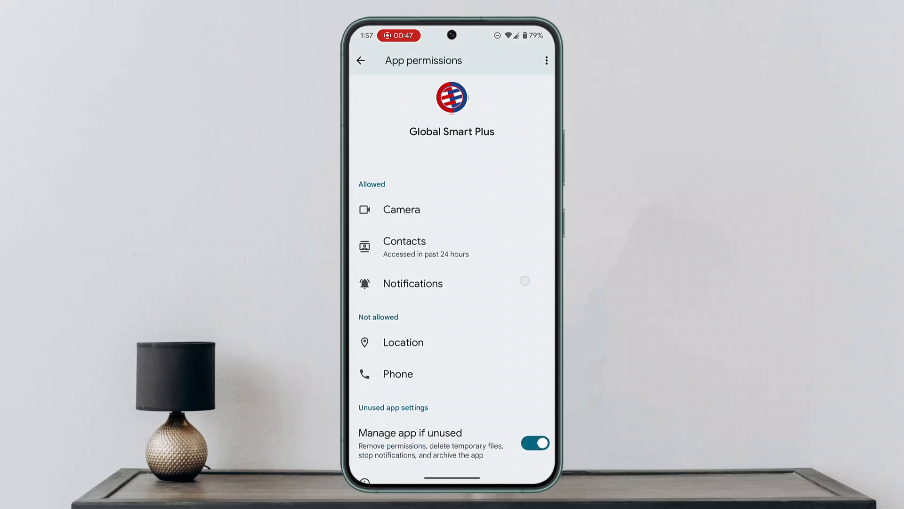
scroll(down, 3)
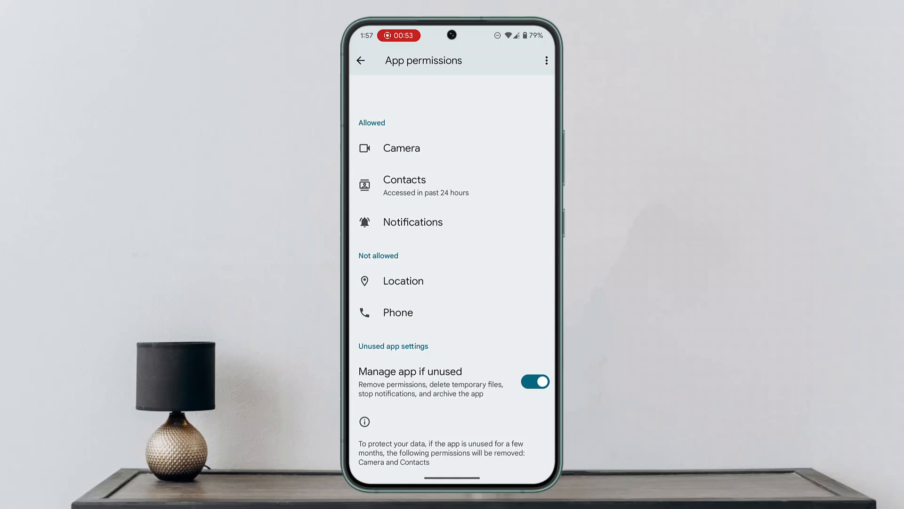
click(360, 60)
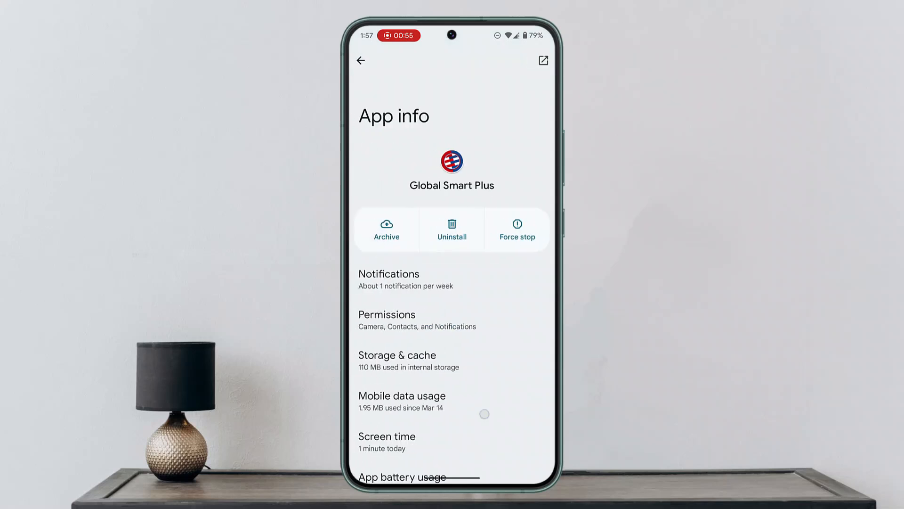
From the Google Assistant search results, open Settings via the profile avatar menu.
scroll(down, 3)
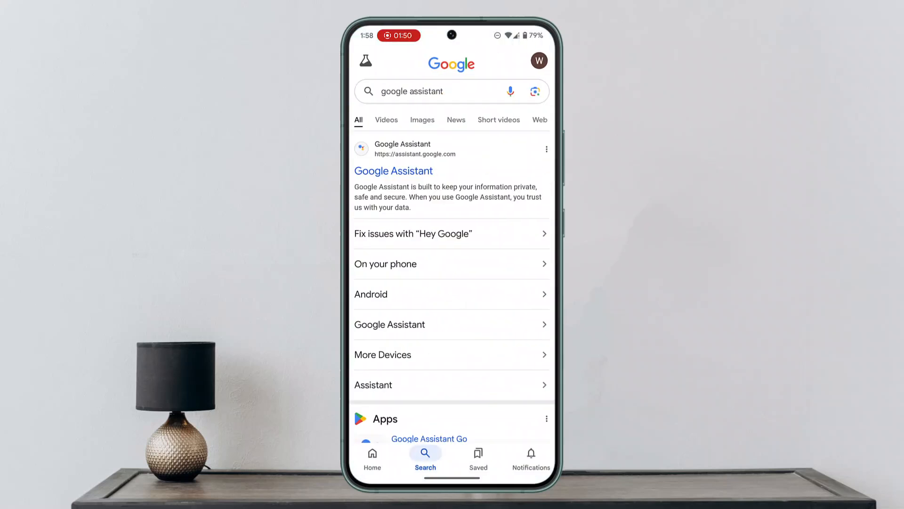
click(539, 60)
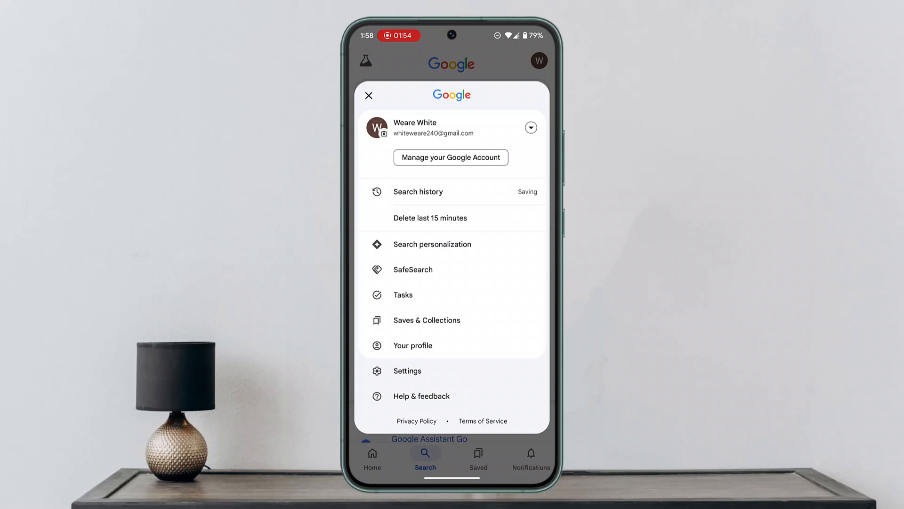
click(407, 371)
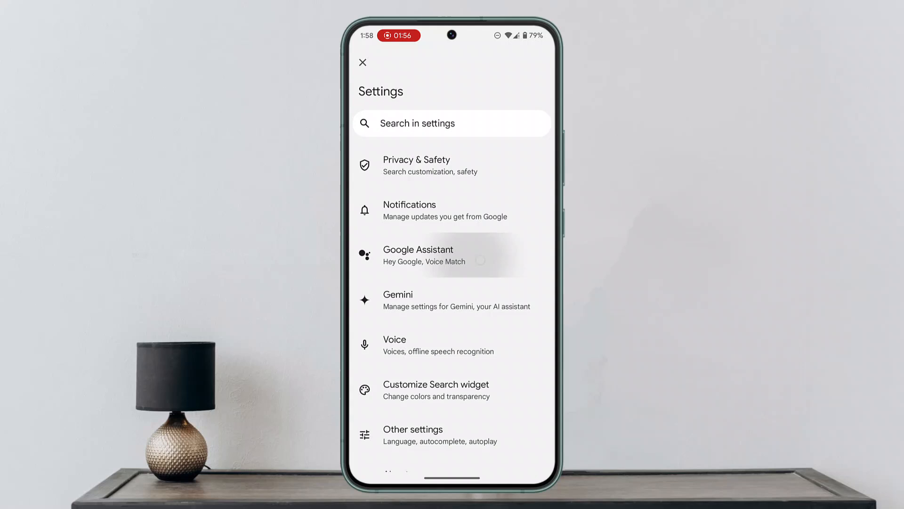
Open Google Assistant settings and scroll All settings down to Your places.
click(418, 255)
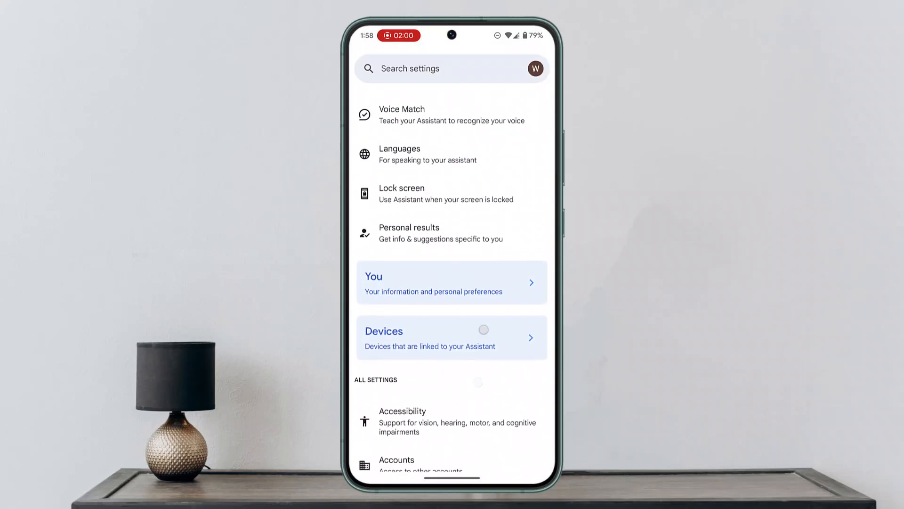
scroll(down, 3)
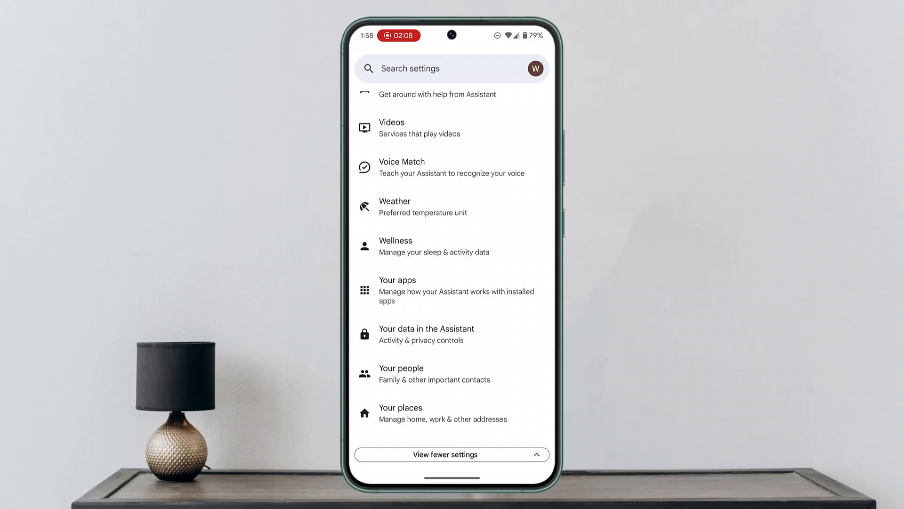
scroll(down, 3)
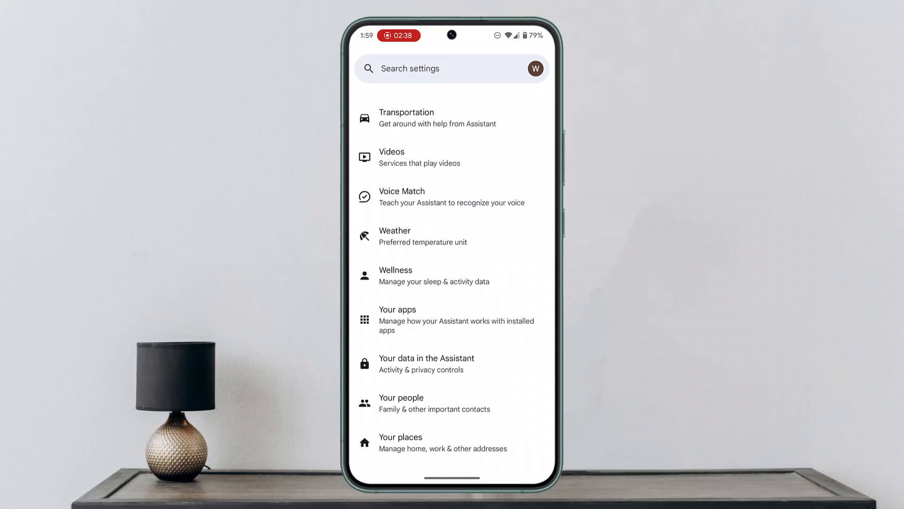